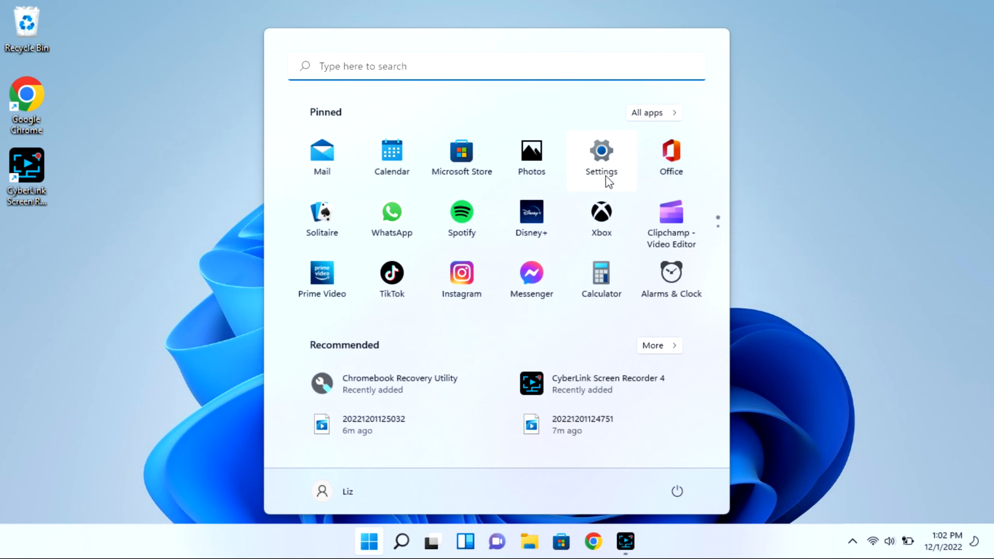
{"action": "mouse_move", "coordinate": [608, 173]}
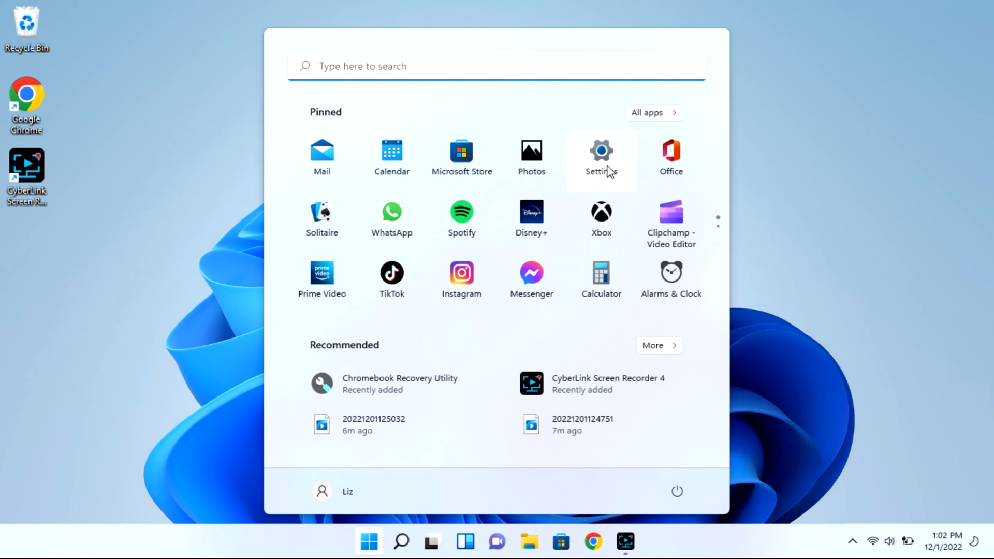
- Launch the Settings app from the Start menu's pinned apps
{"action": "left_click", "coordinate": [599, 152]}
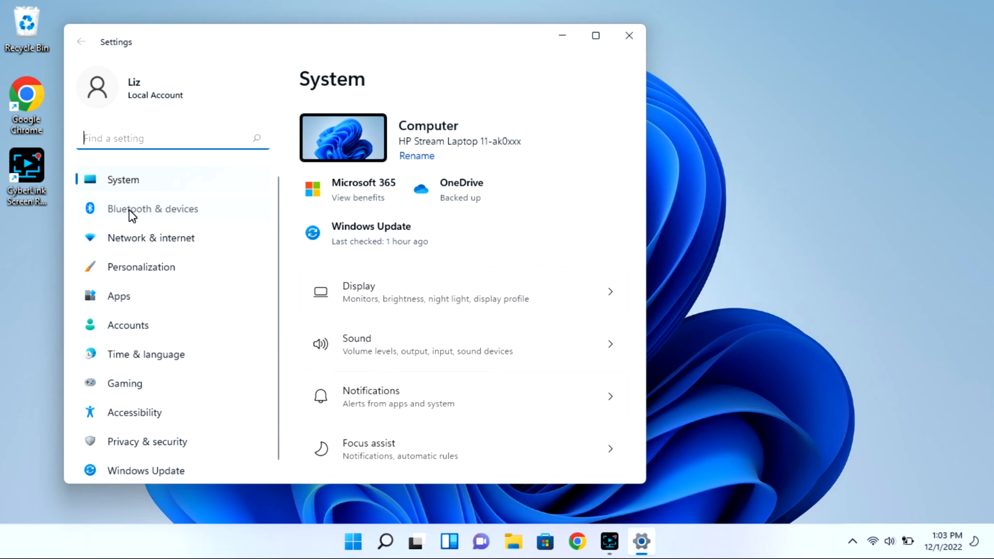
- Switch Settings to the Bluetooth & devices page
{"action": "left_click", "coordinate": [153, 208]}
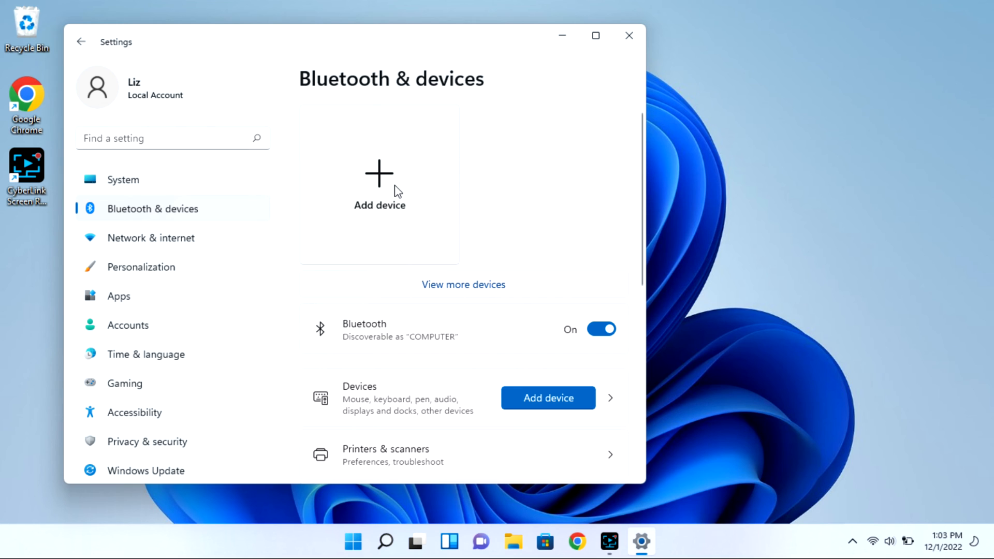
{"action": "mouse_move", "coordinate": [390, 188]}
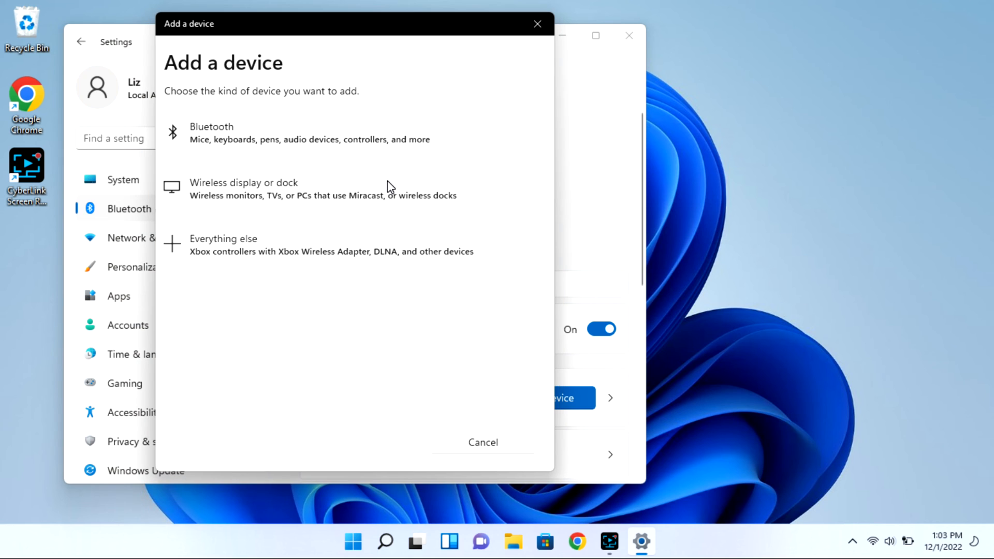
{"action": "mouse_move", "coordinate": [371, 137]}
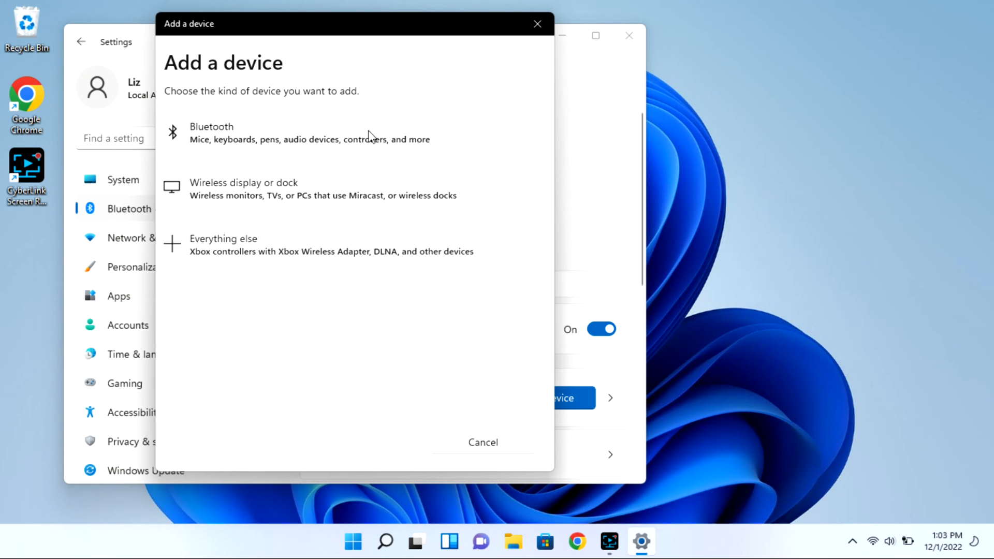
- Add a Bluetooth device, pair the AirPods from the list, and finish with Done
{"action": "left_click", "coordinate": [212, 132]}
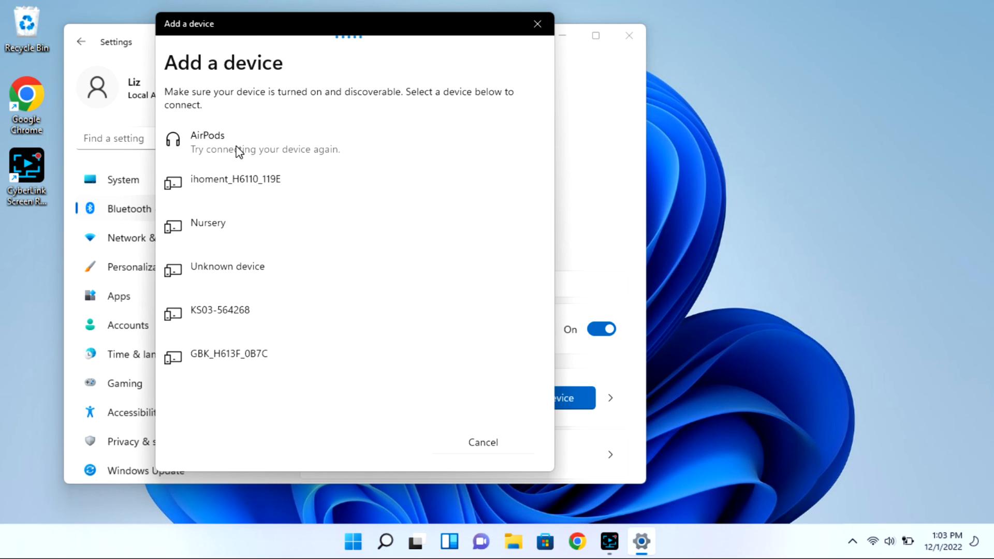
{"action": "left_click", "coordinate": [208, 141]}
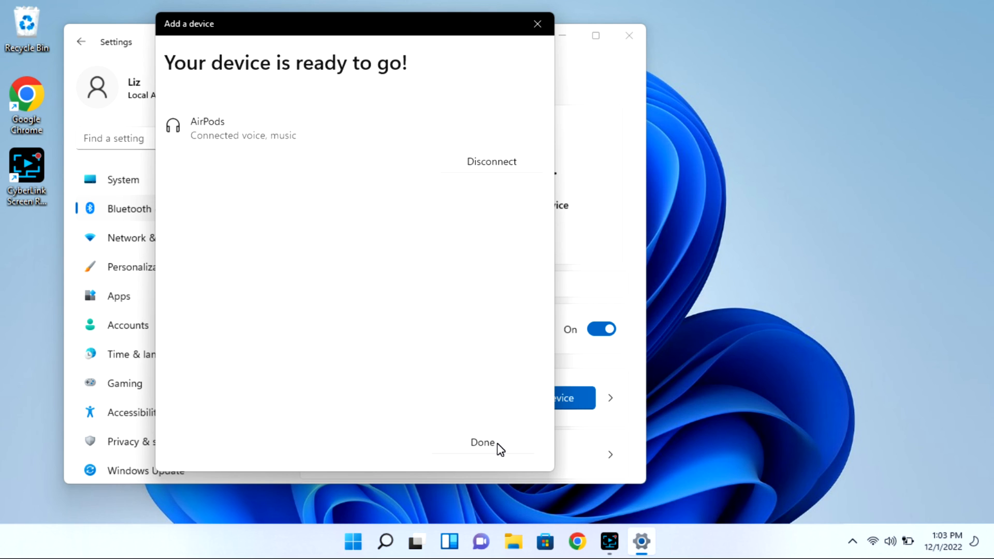
{"action": "left_click", "coordinate": [483, 442]}
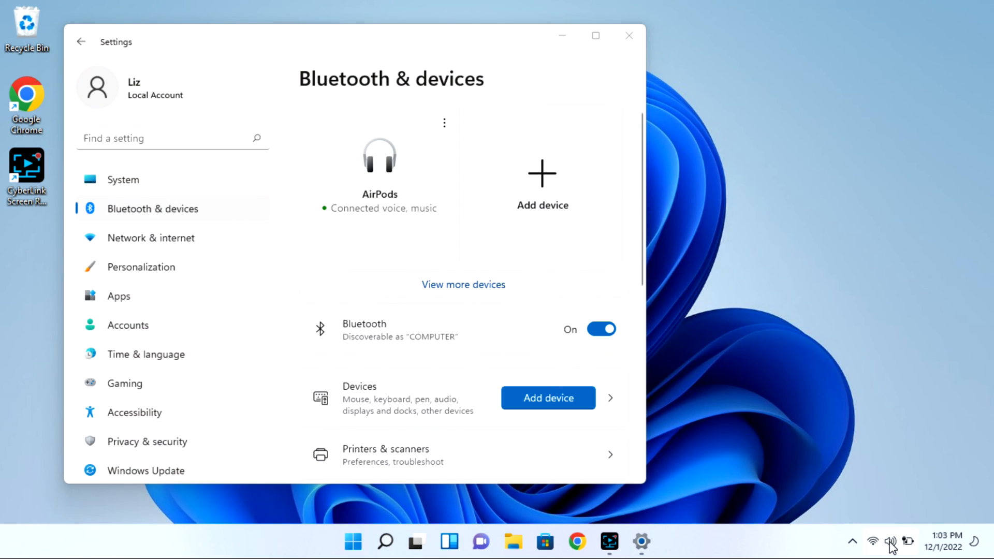
- From the taskbar volume flyout, select Headphones (AirPods) as the sound output
{"action": "left_click", "coordinate": [890, 542]}
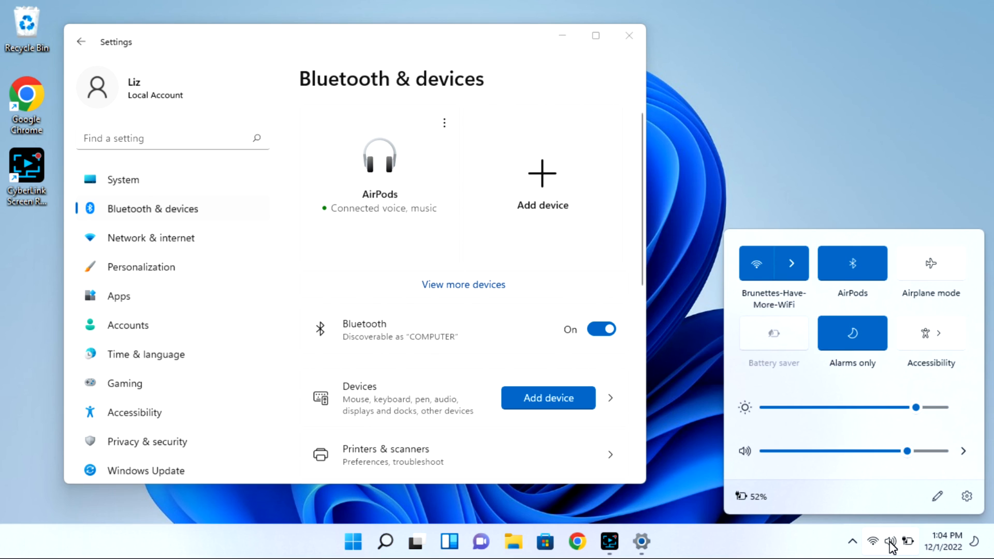
{"action": "mouse_move", "coordinate": [964, 459]}
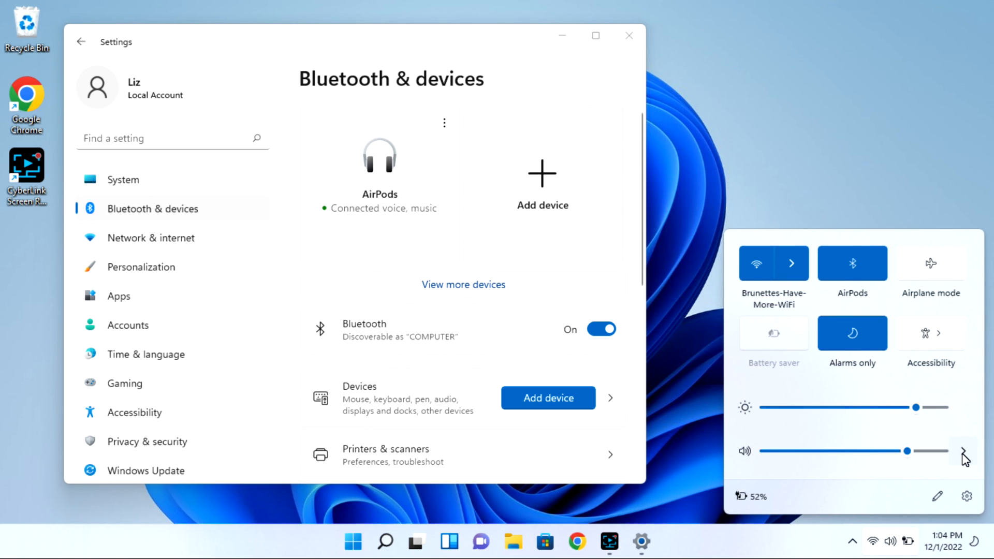
{"action": "left_click", "coordinate": [963, 450]}
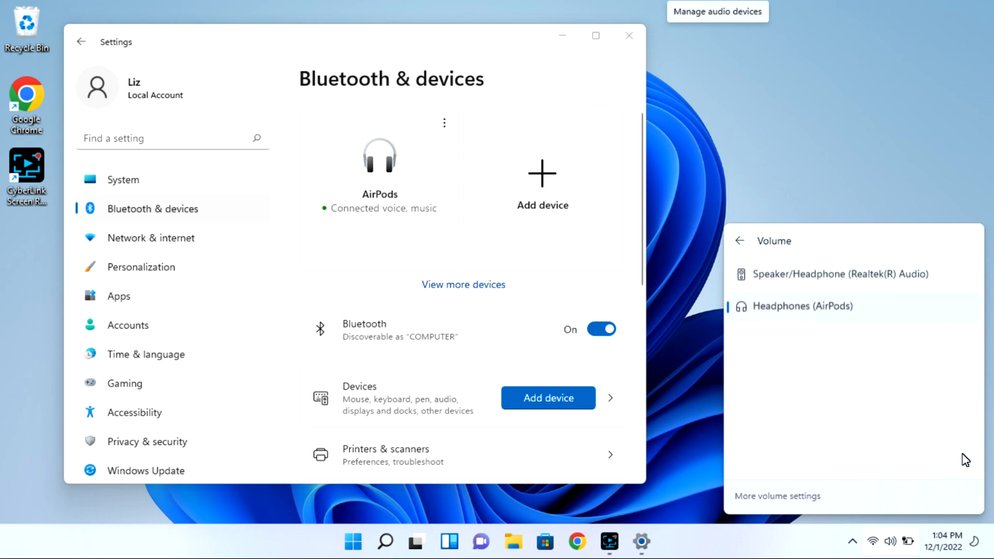
{"action": "mouse_move", "coordinate": [884, 326]}
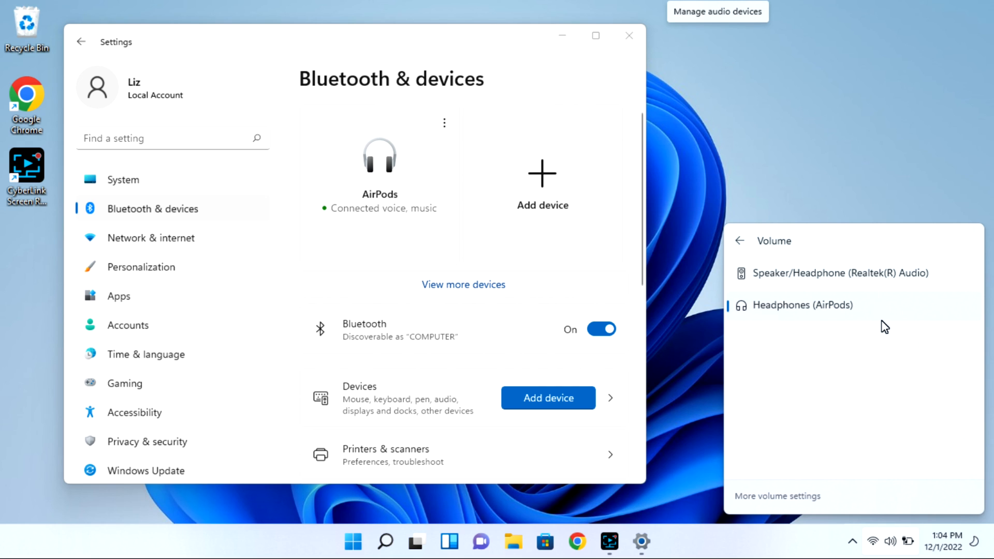
{"action": "left_click", "coordinate": [833, 272]}
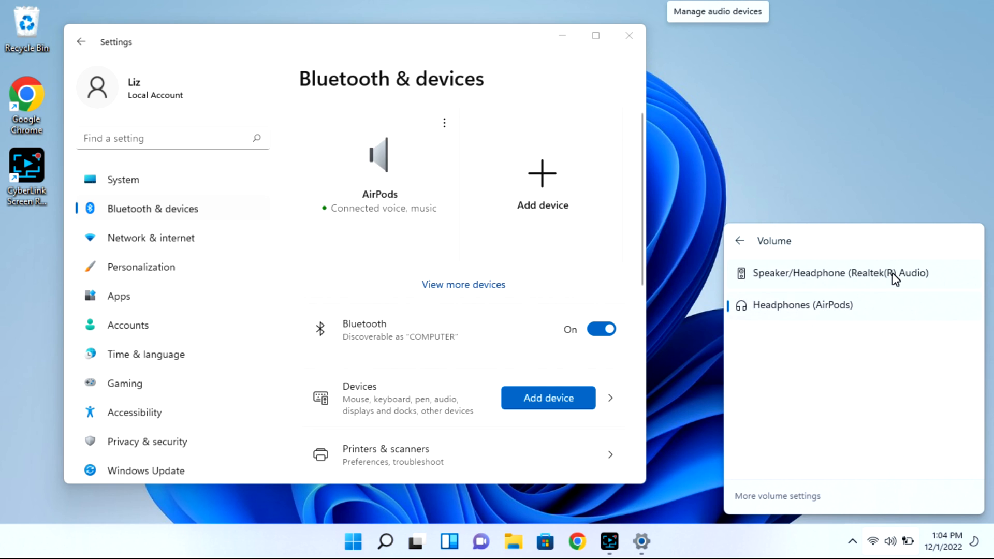